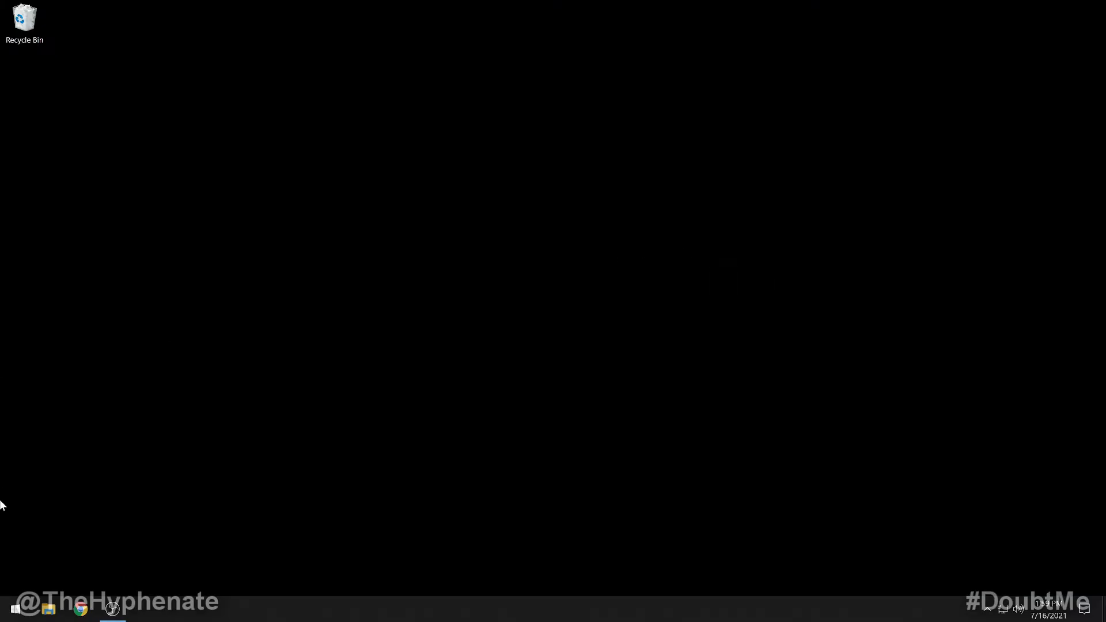
- Reach the Bluetooth & other devices page of Windows Settings via Start and Devices
click(12, 616)
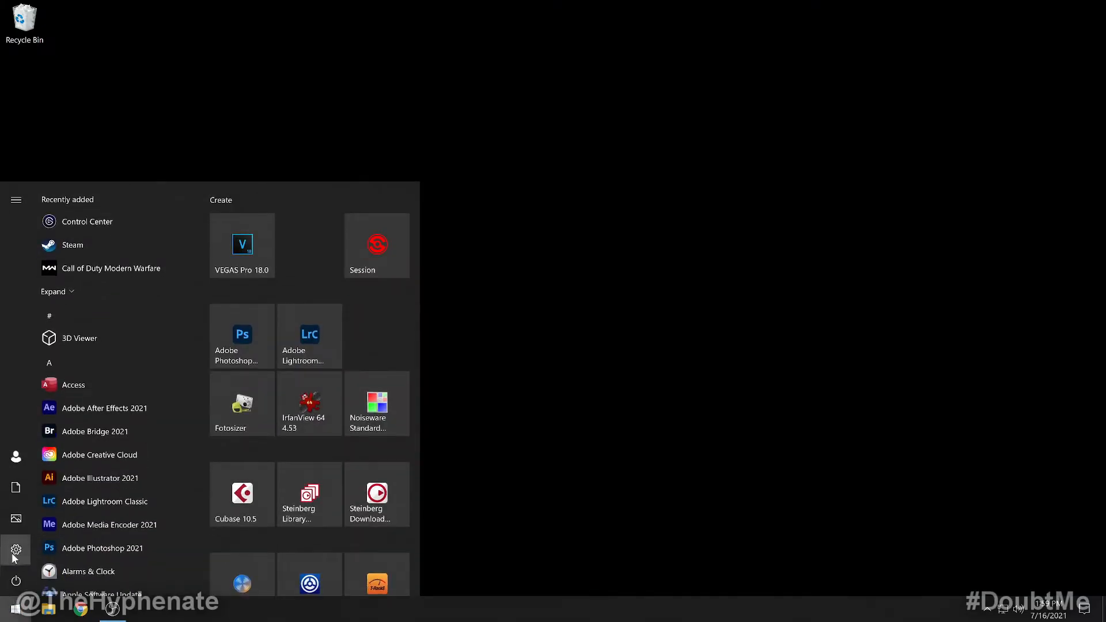
click(16, 563)
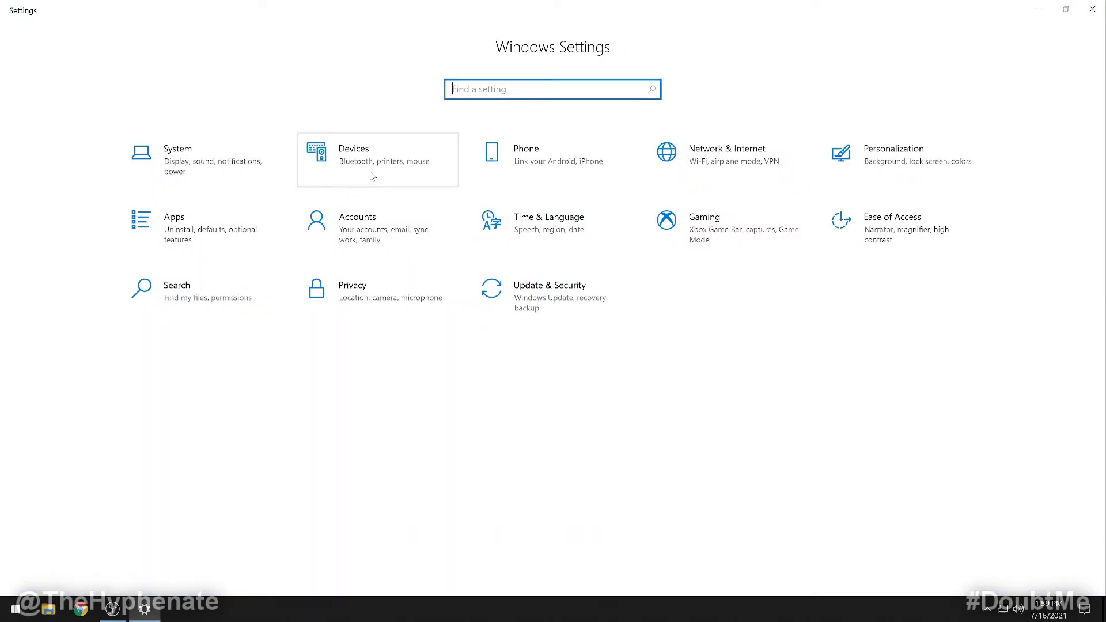
click(374, 160)
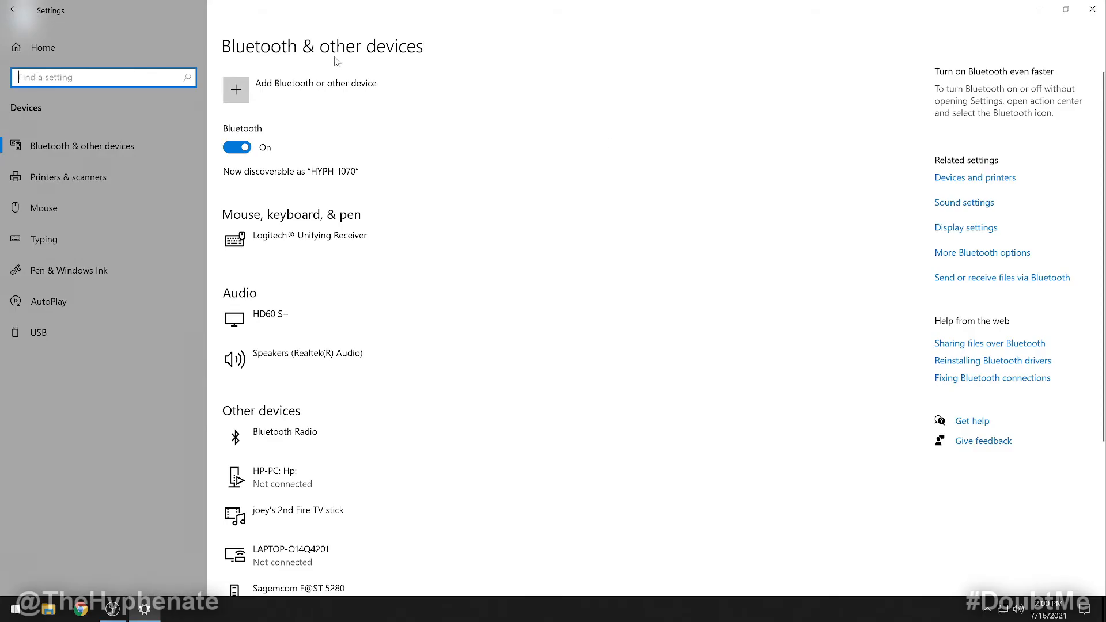
mouse_move(240, 97)
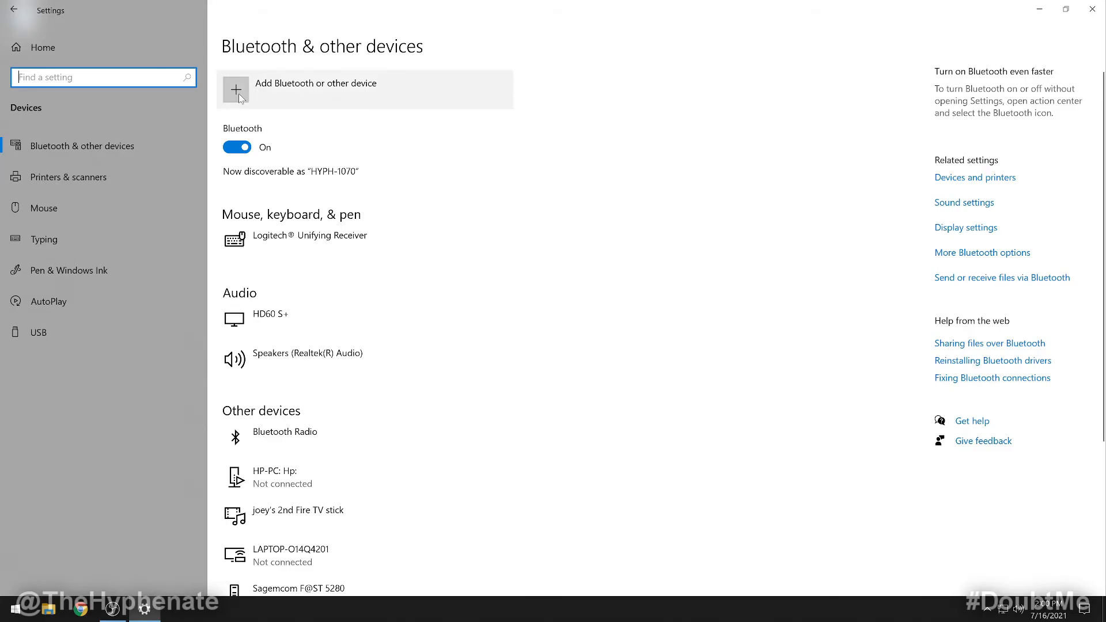
- Add a Bluetooth device, pair the Wireless Controller and confirm with Done
click(235, 90)
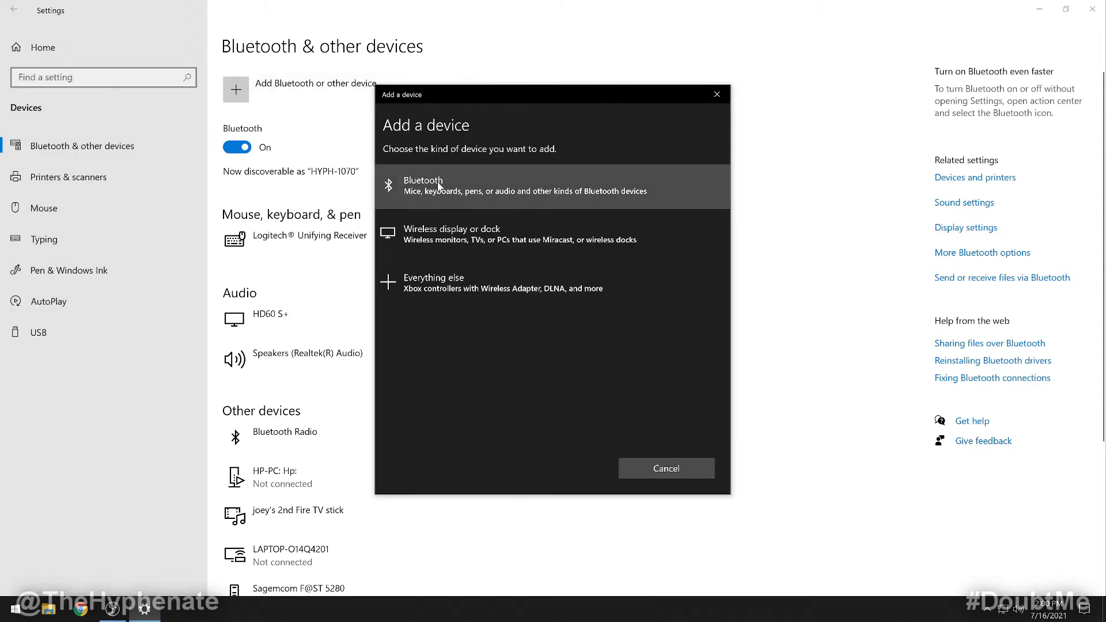
click(441, 186)
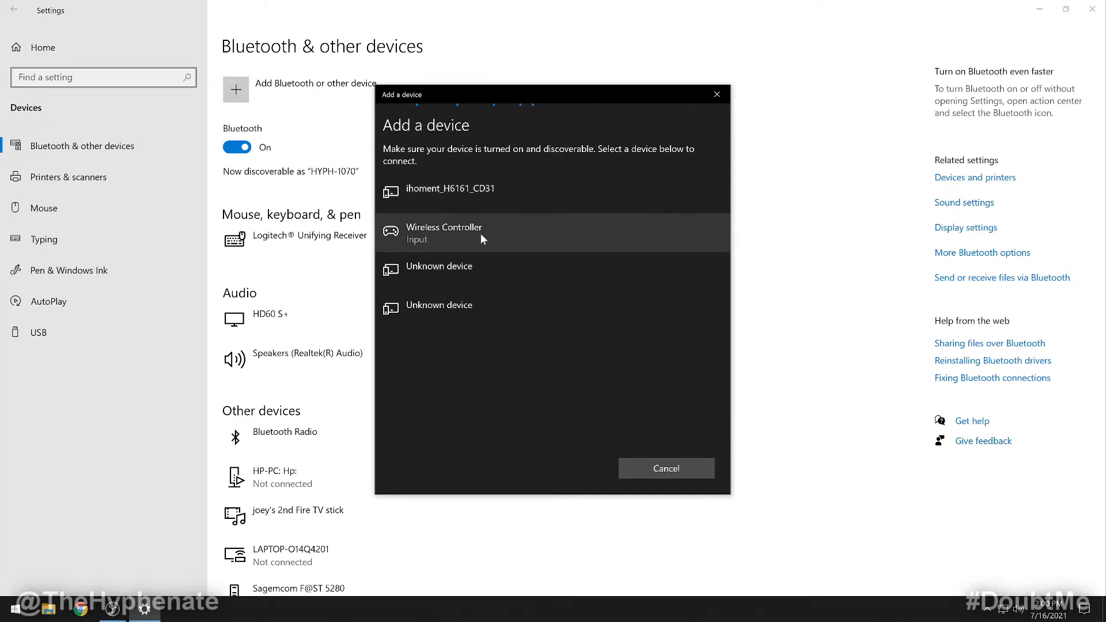
mouse_move(431, 243)
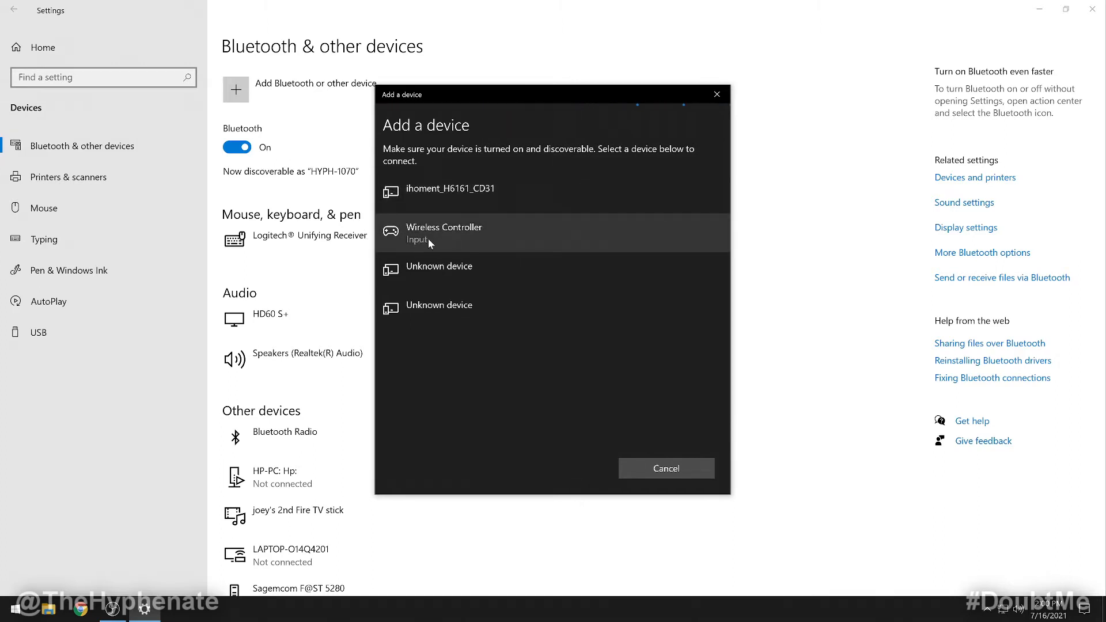
click(444, 233)
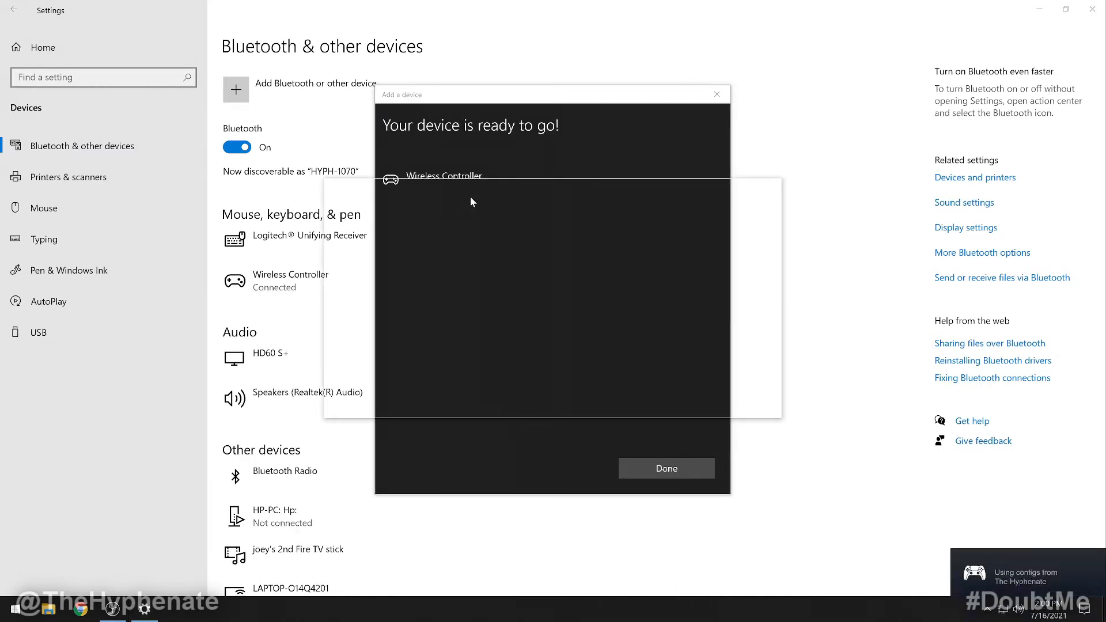
click(666, 468)
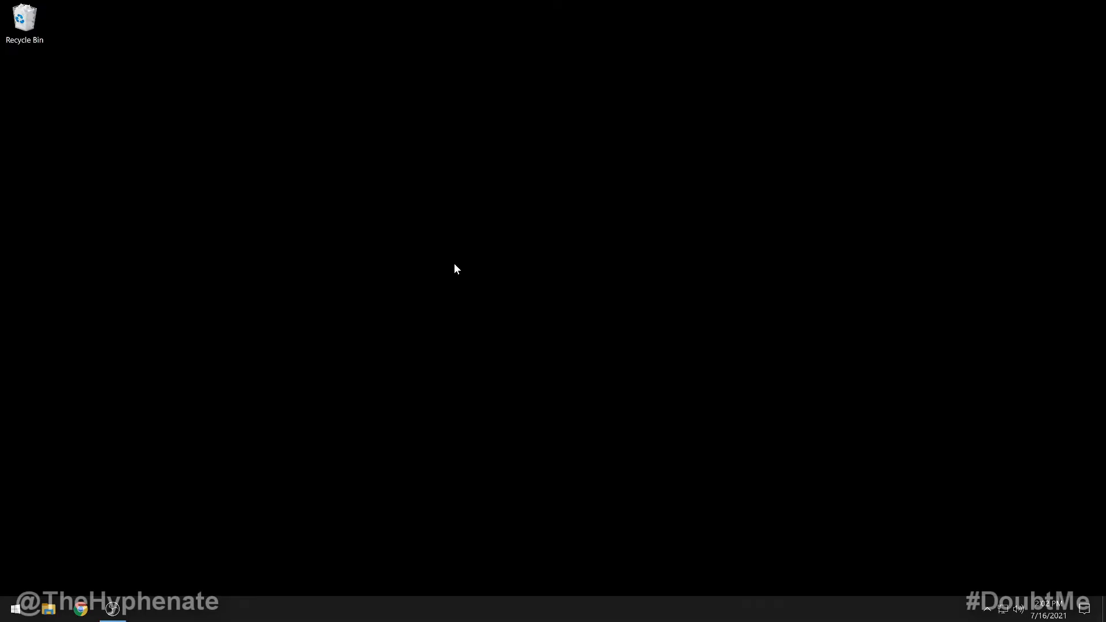
mouse_move(561, 313)
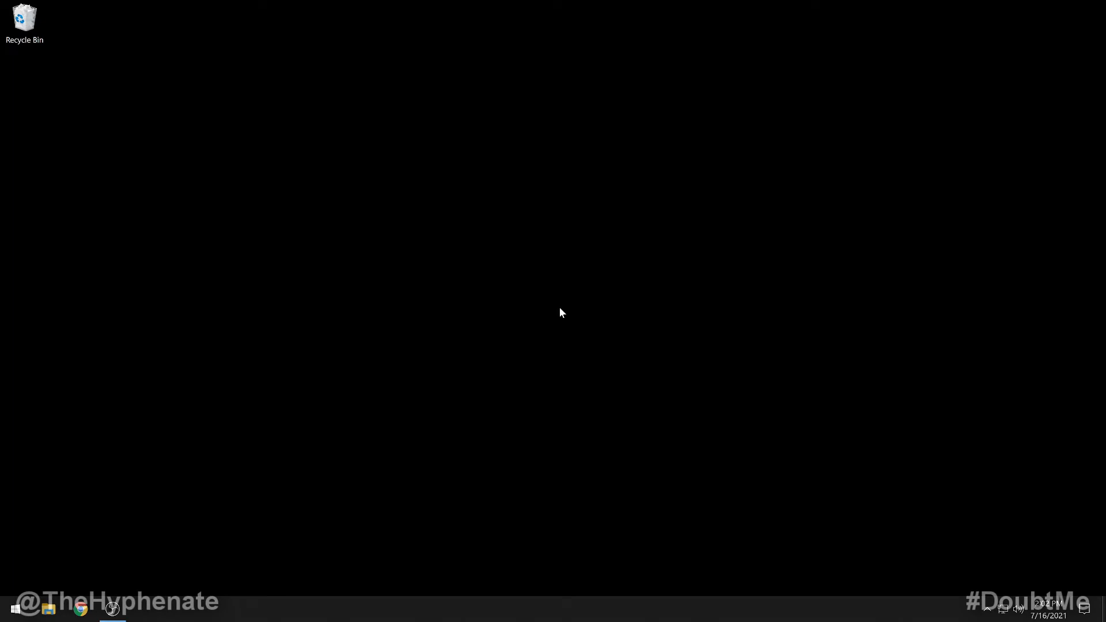
click(17, 613)
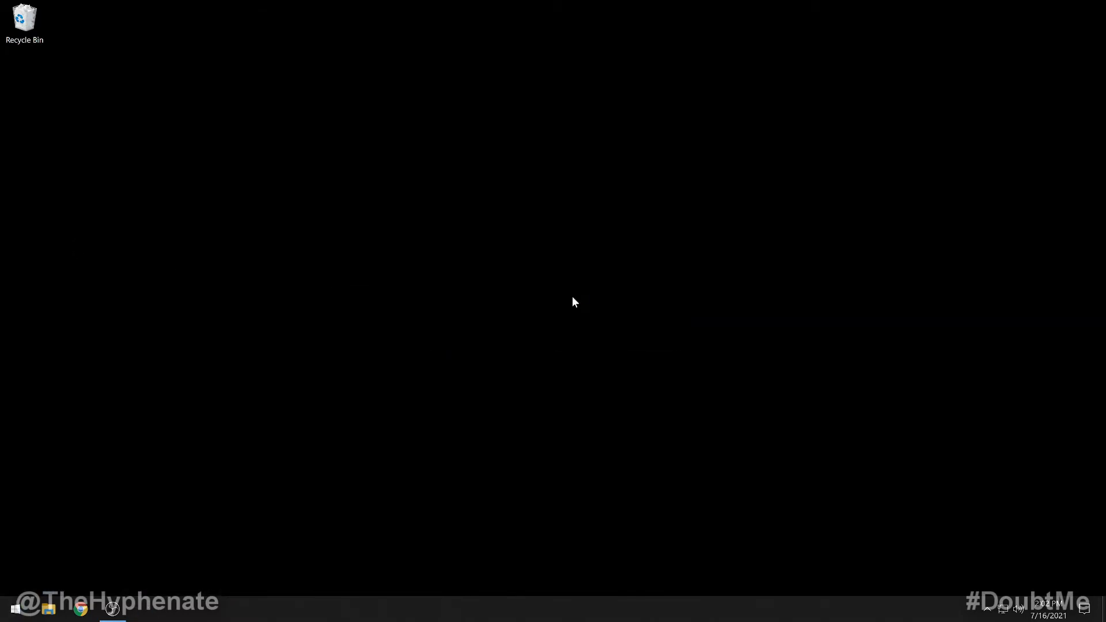
- Launch Steam, dismiss the Big Picture suggestion and show the Controller settings page
click(113, 609)
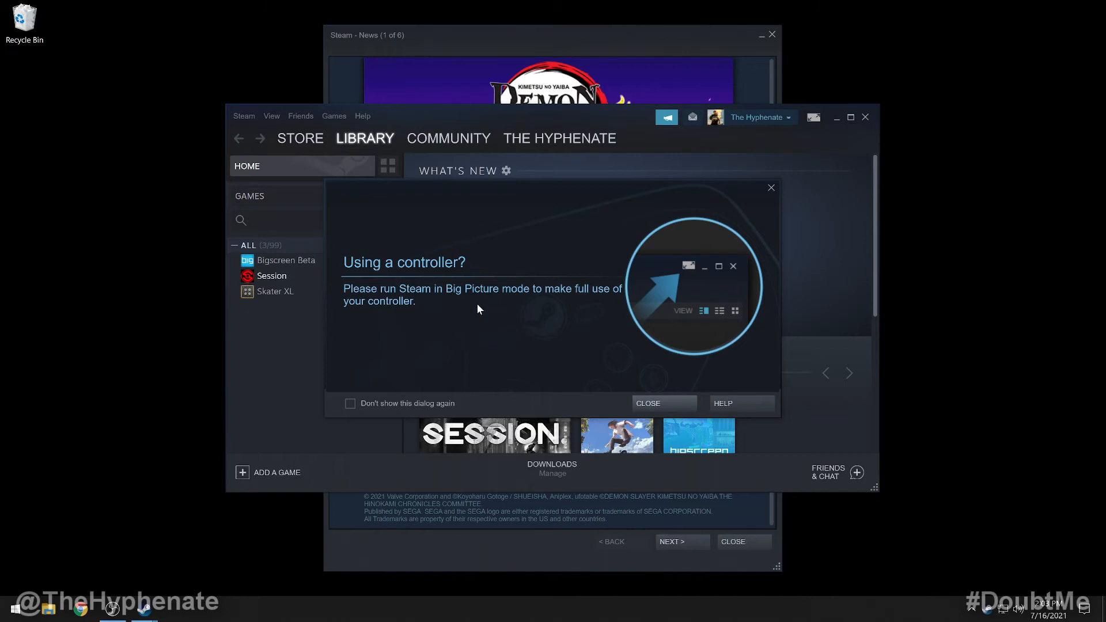
mouse_move(786, 187)
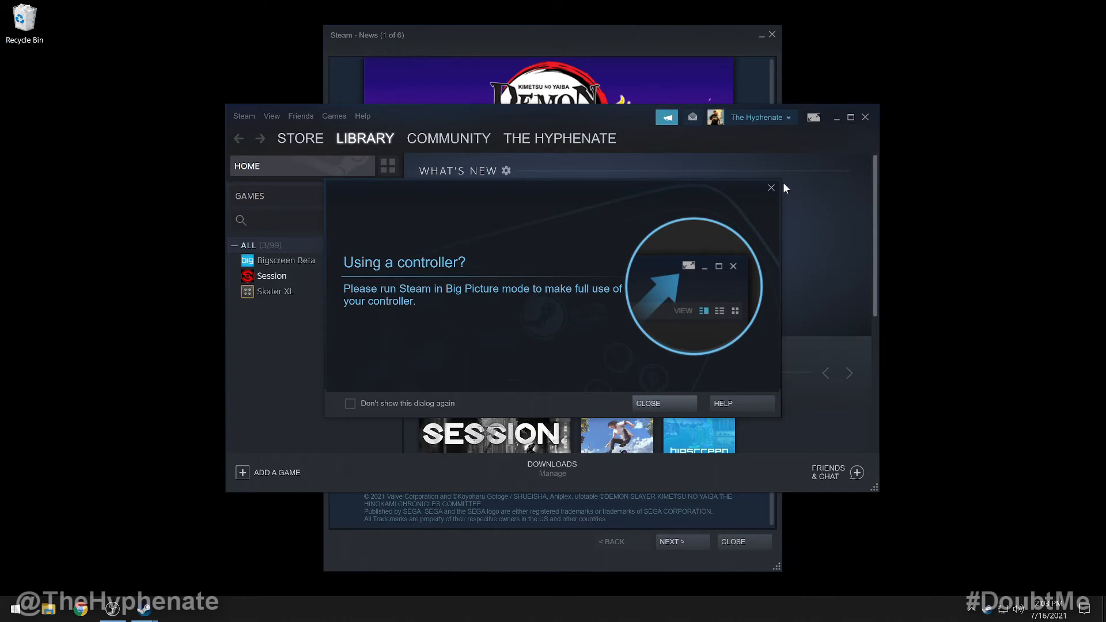
click(770, 187)
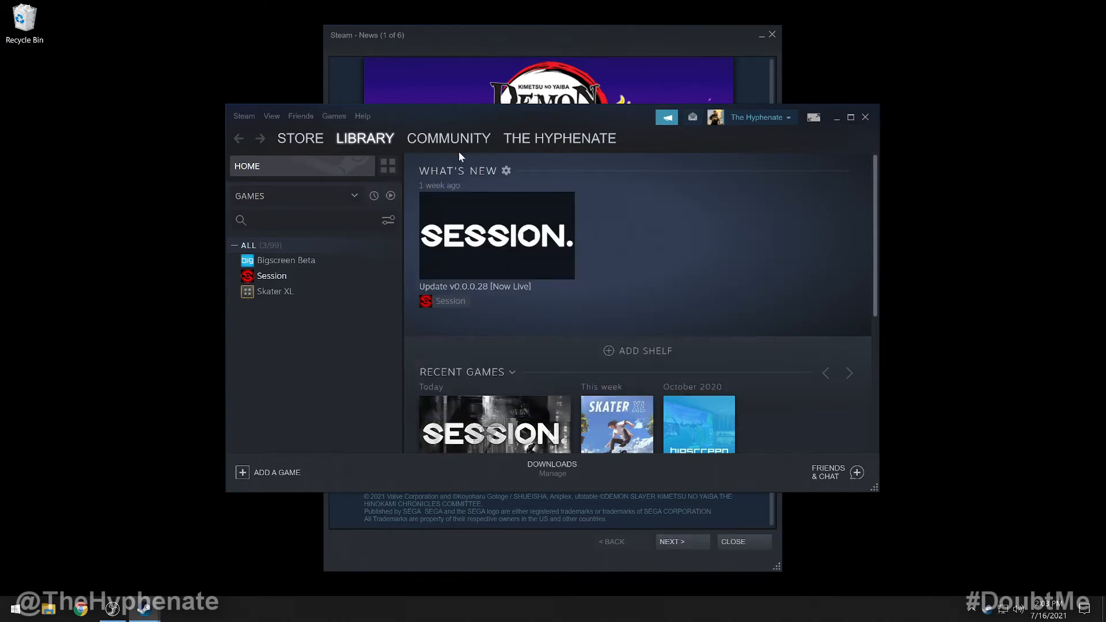
click(244, 115)
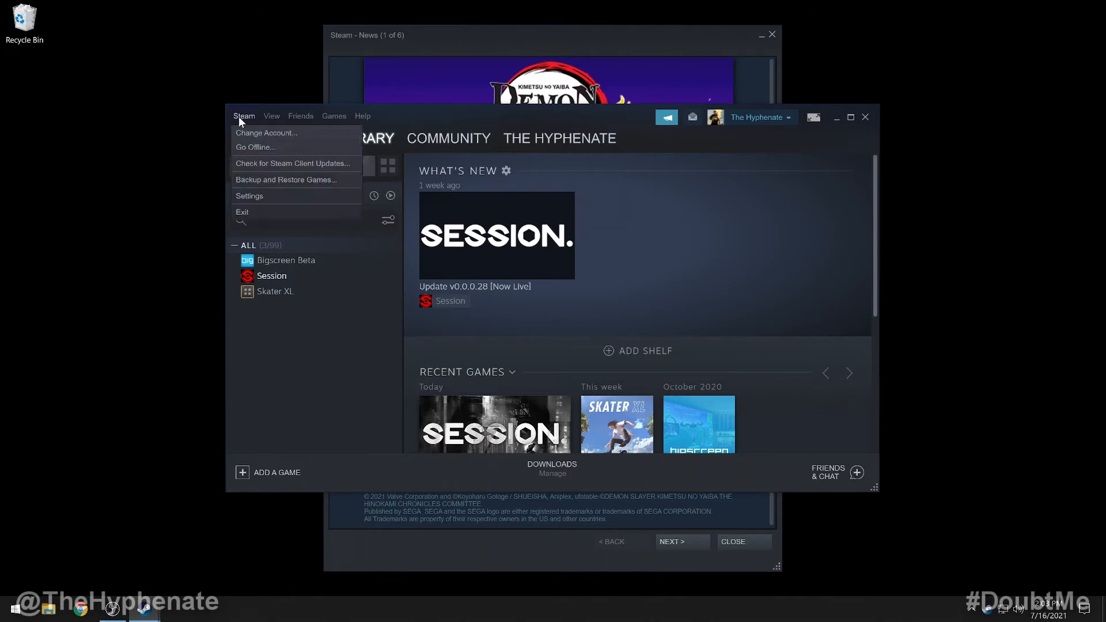
click(249, 196)
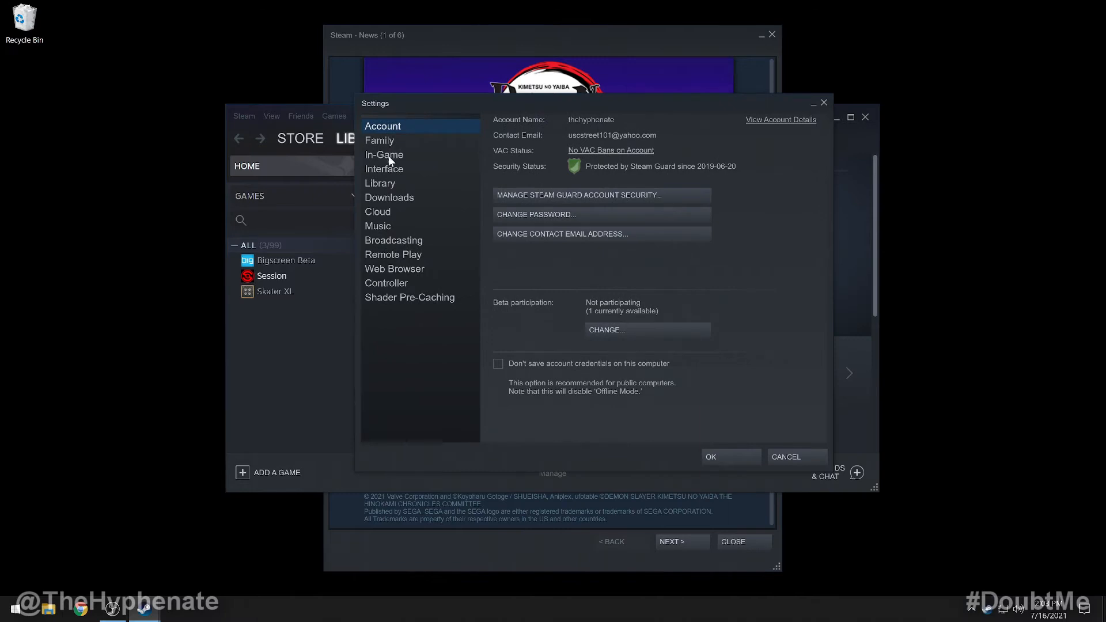
click(386, 284)
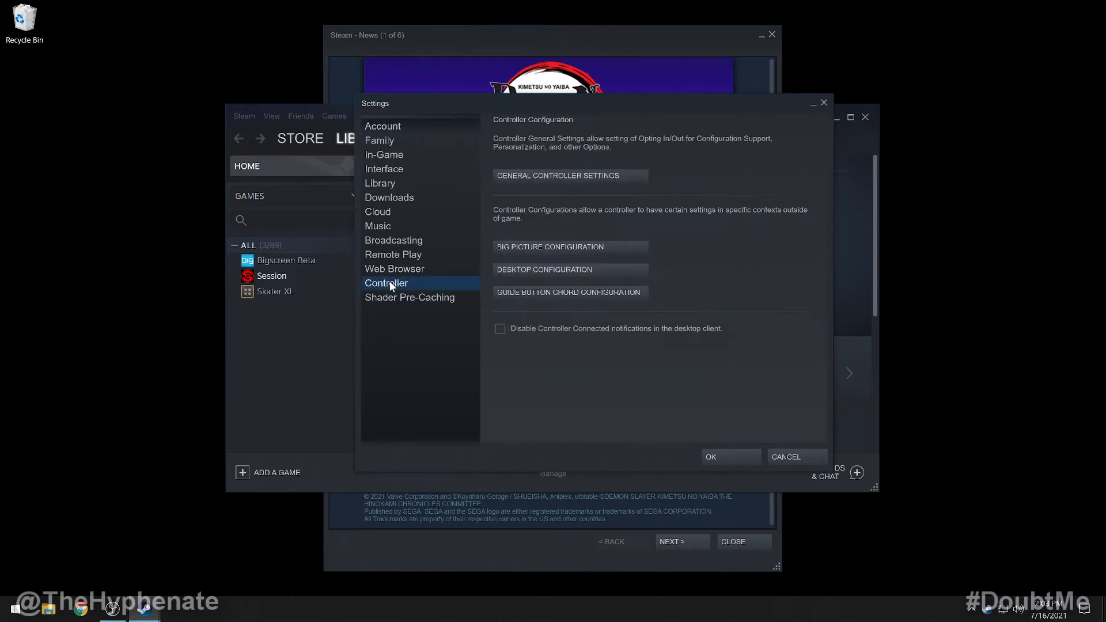
mouse_move(544, 164)
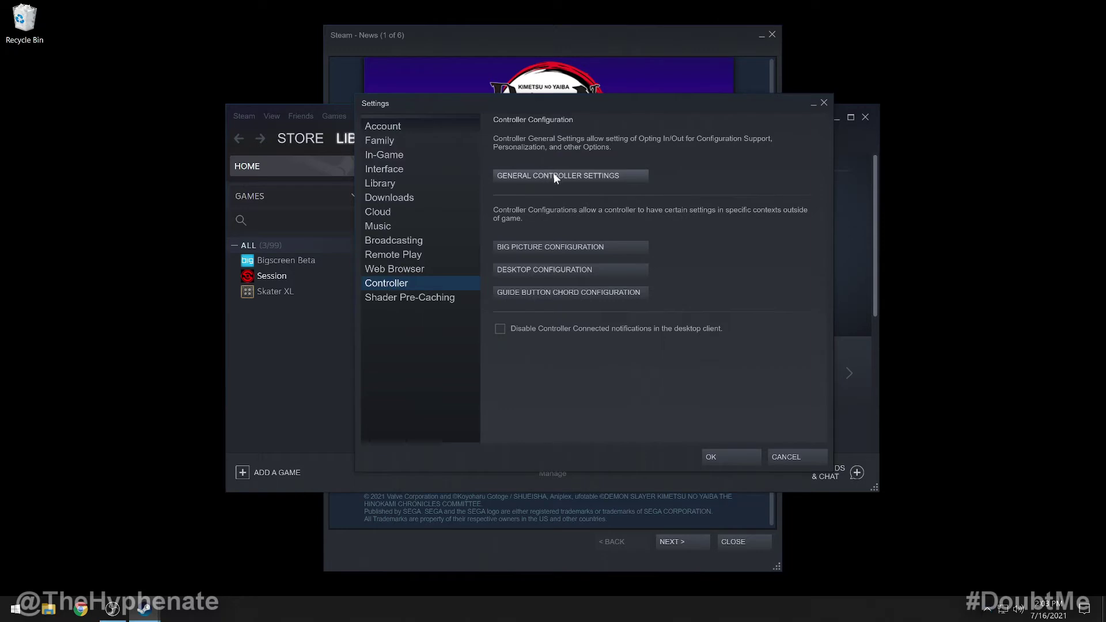
- Select the detected PlayStation 5 Controller, run Identify, and cancel out of calibration
click(570, 176)
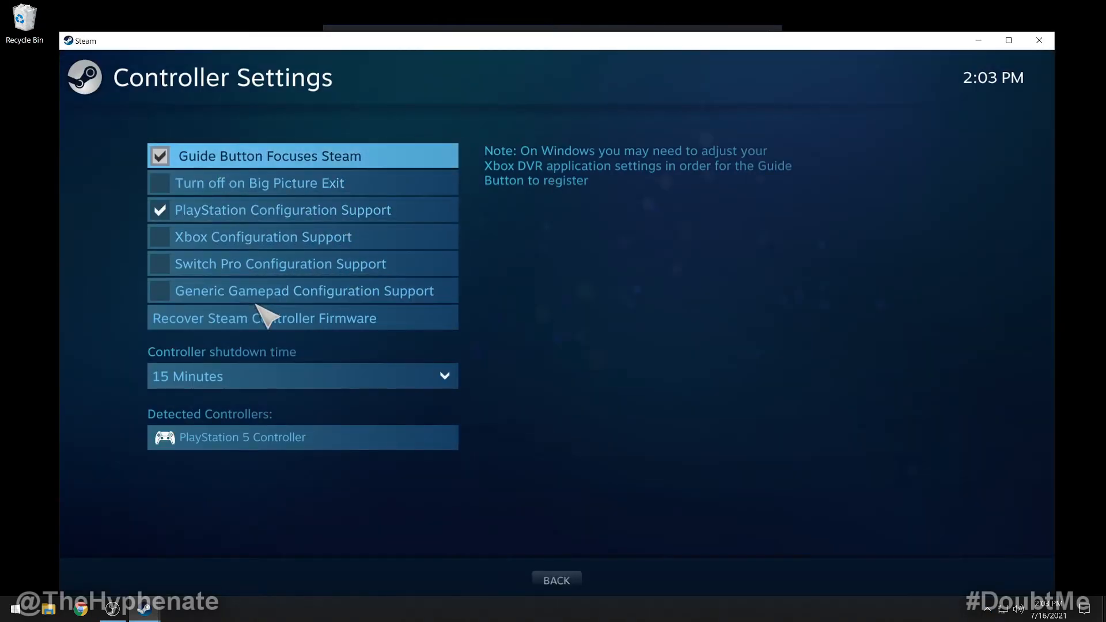
mouse_move(228, 222)
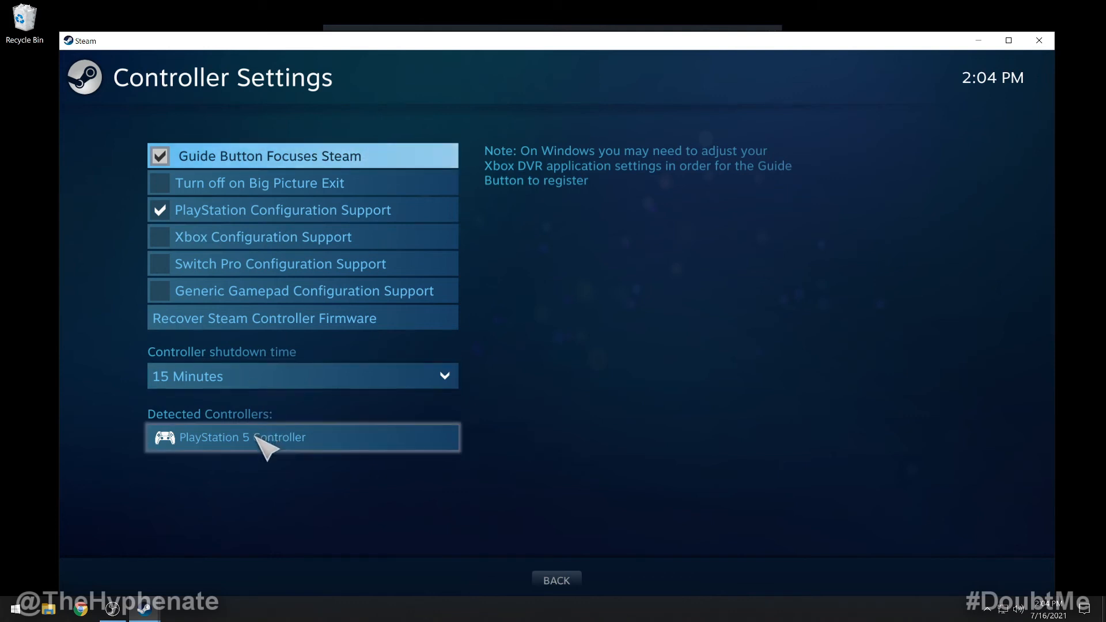
click(255, 438)
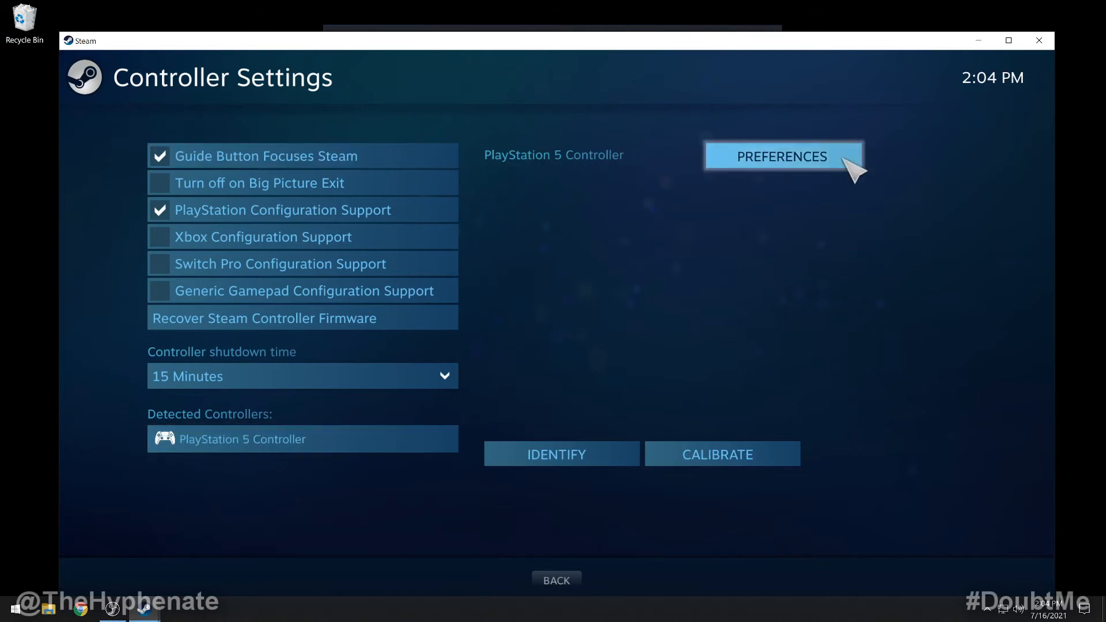
mouse_move(703, 471)
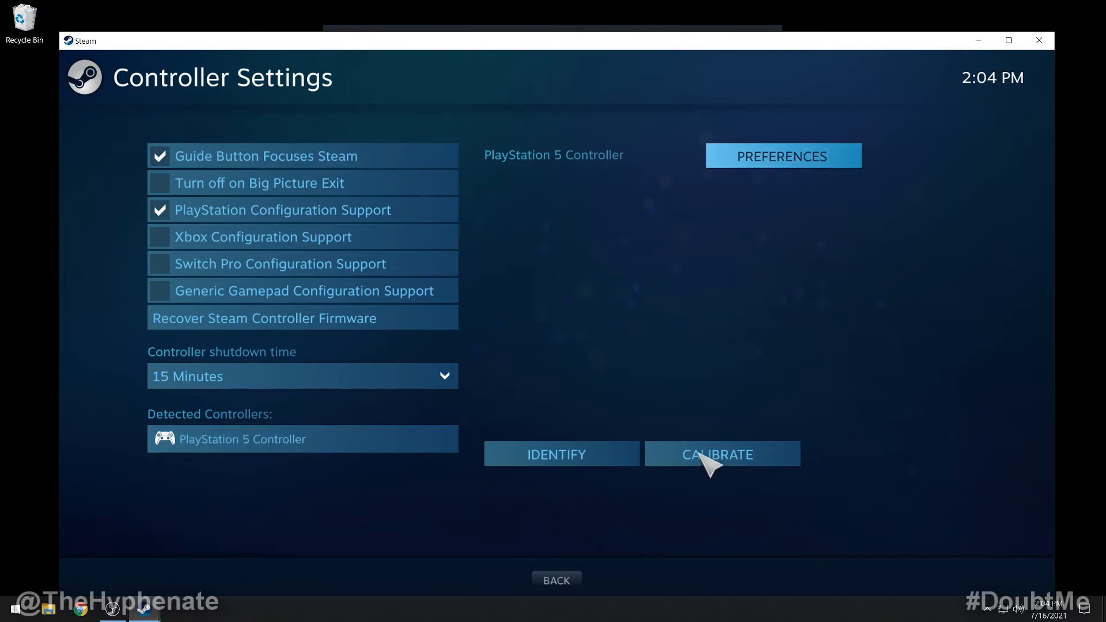
mouse_move(610, 468)
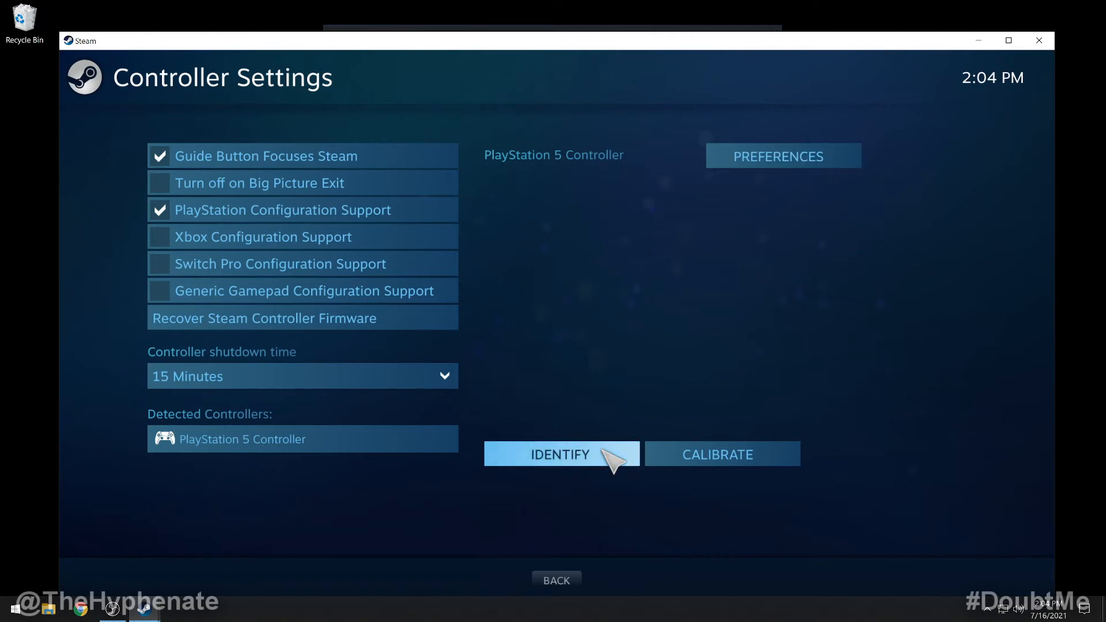
click(717, 454)
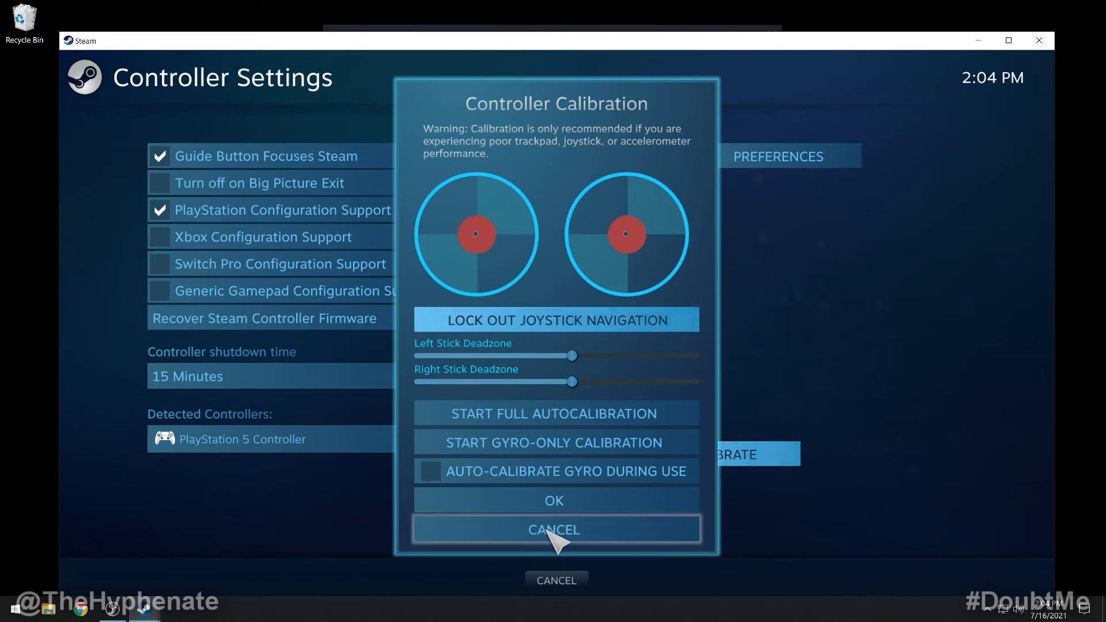
click(554, 530)
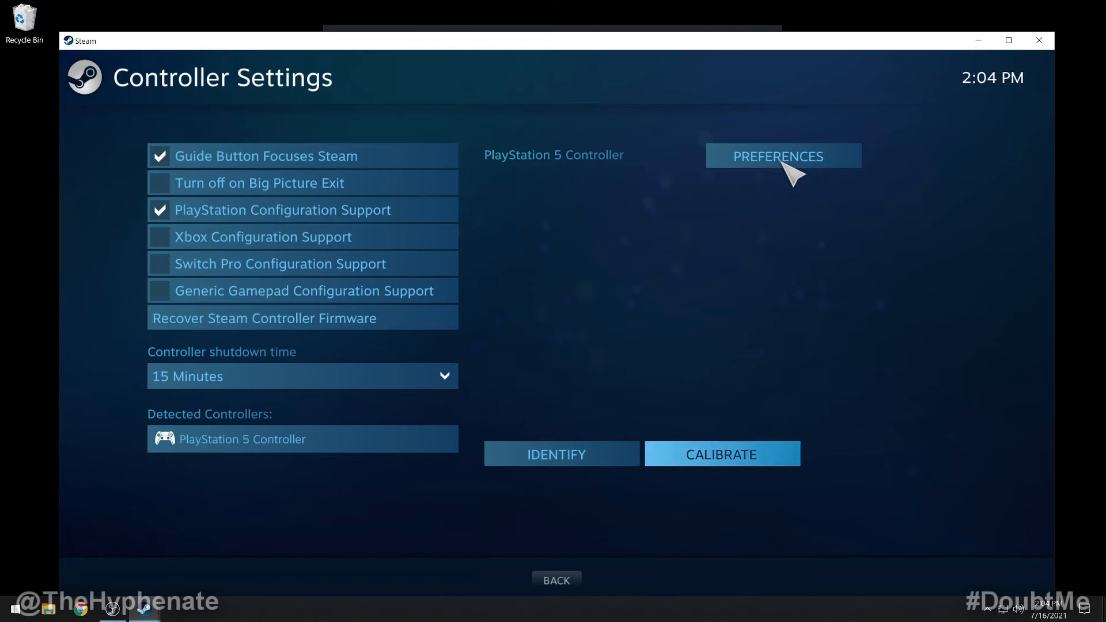
- In Preferences, slide the Controller Light Color through several hues, then close settings back to the Library
click(783, 157)
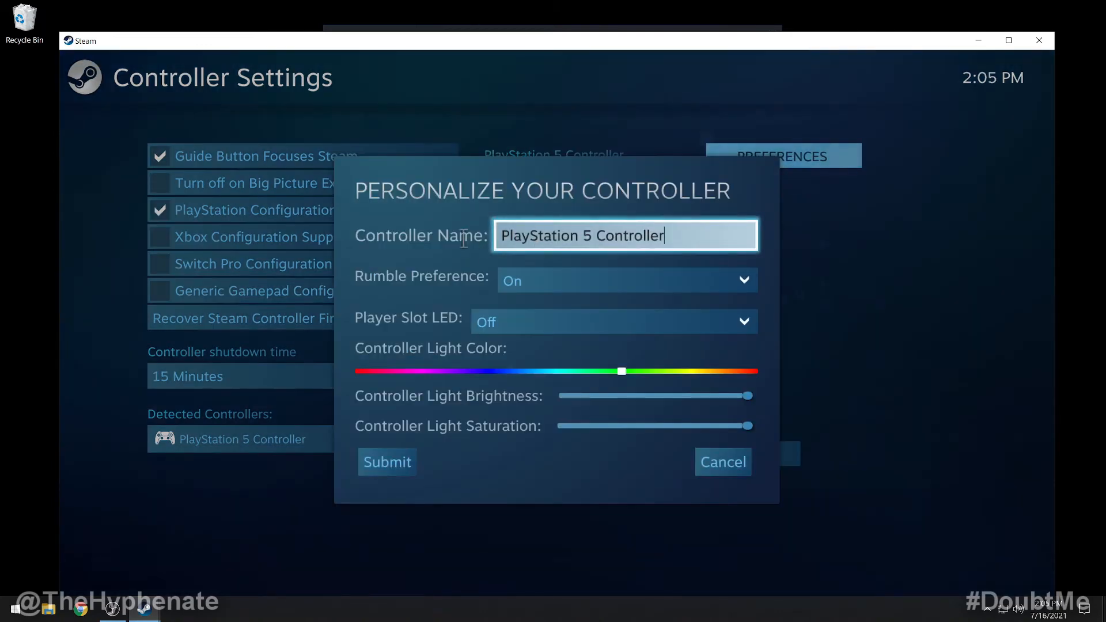
mouse_move(617, 299)
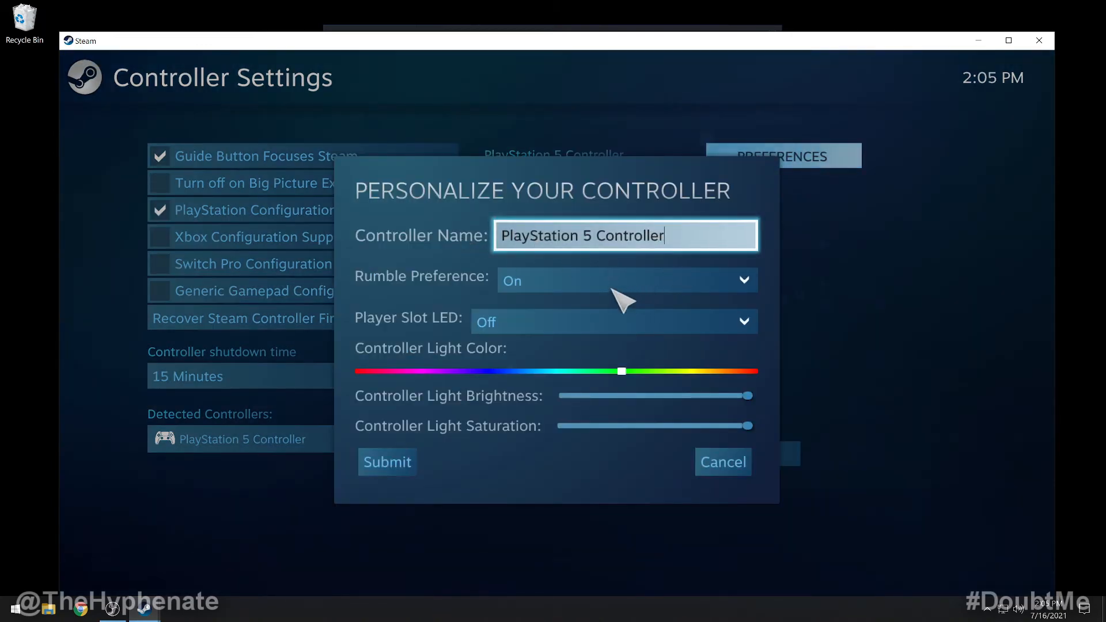
mouse_move(534, 321)
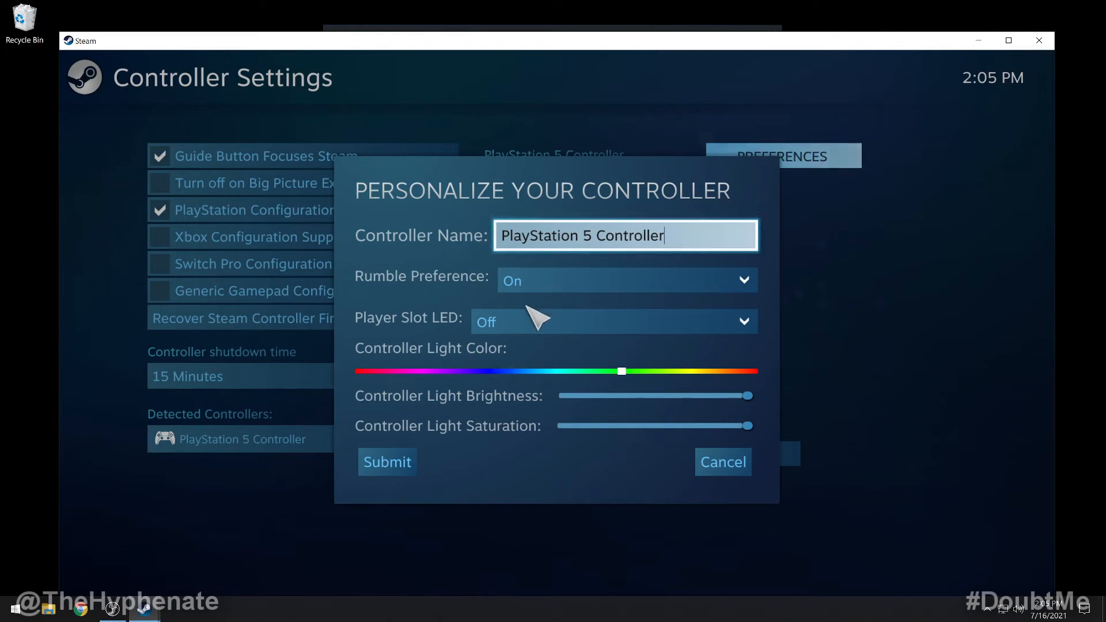
click(615, 321)
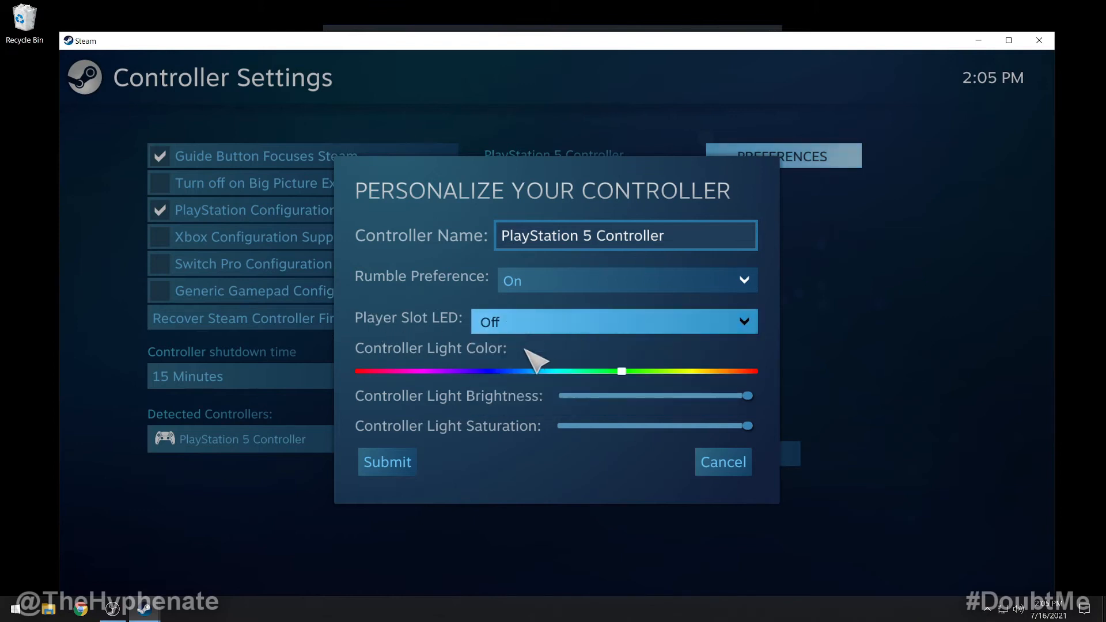
mouse_move(423, 369)
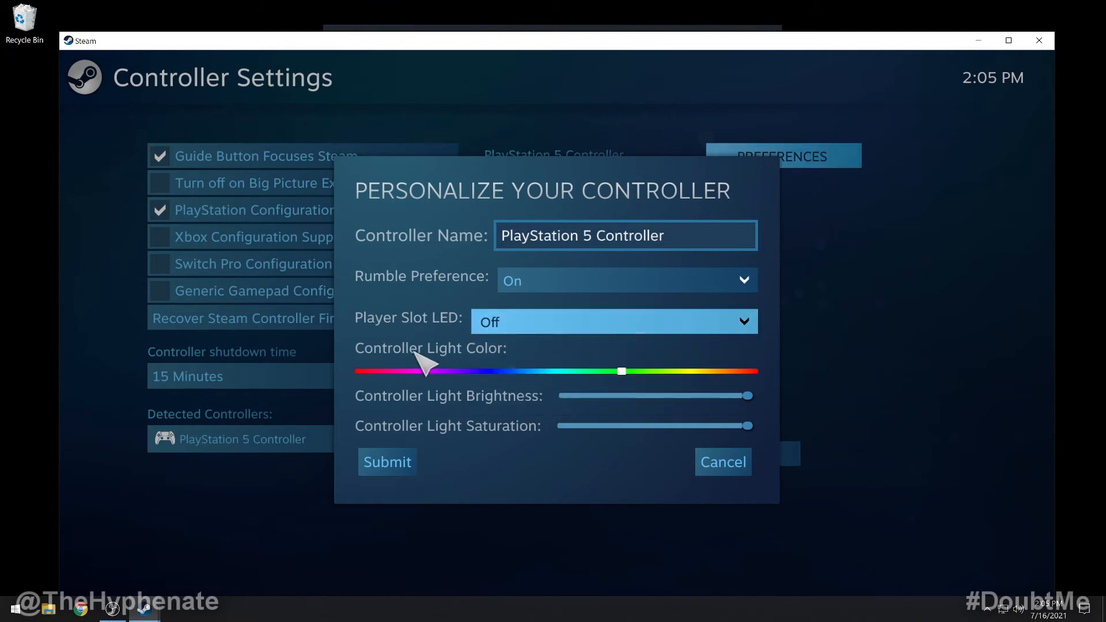
mouse_move(516, 393)
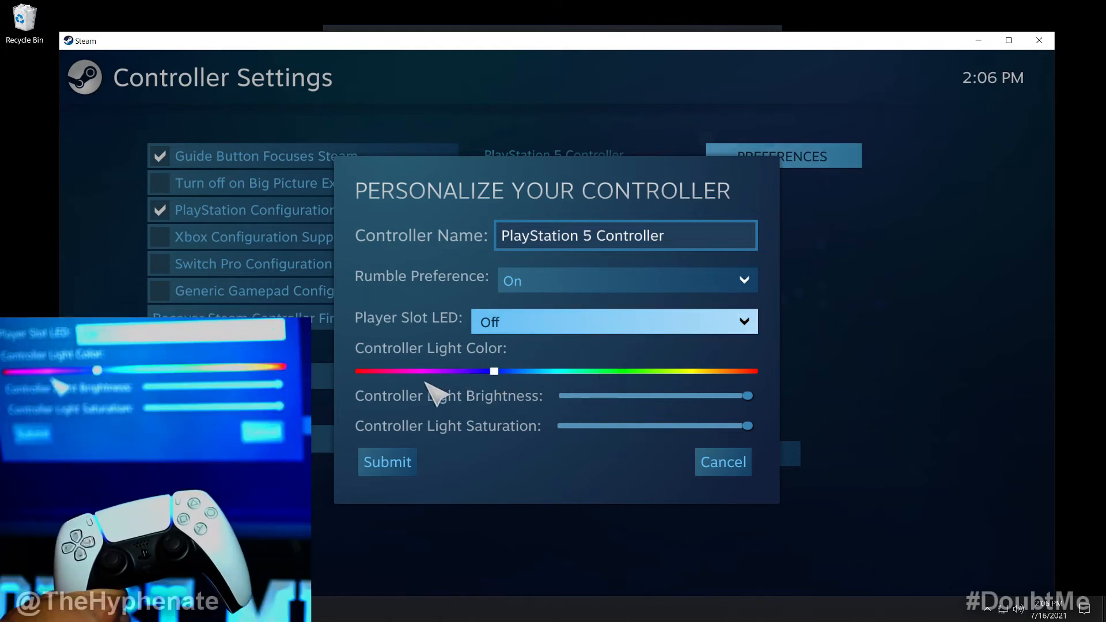
drag(494, 371, 416, 371)
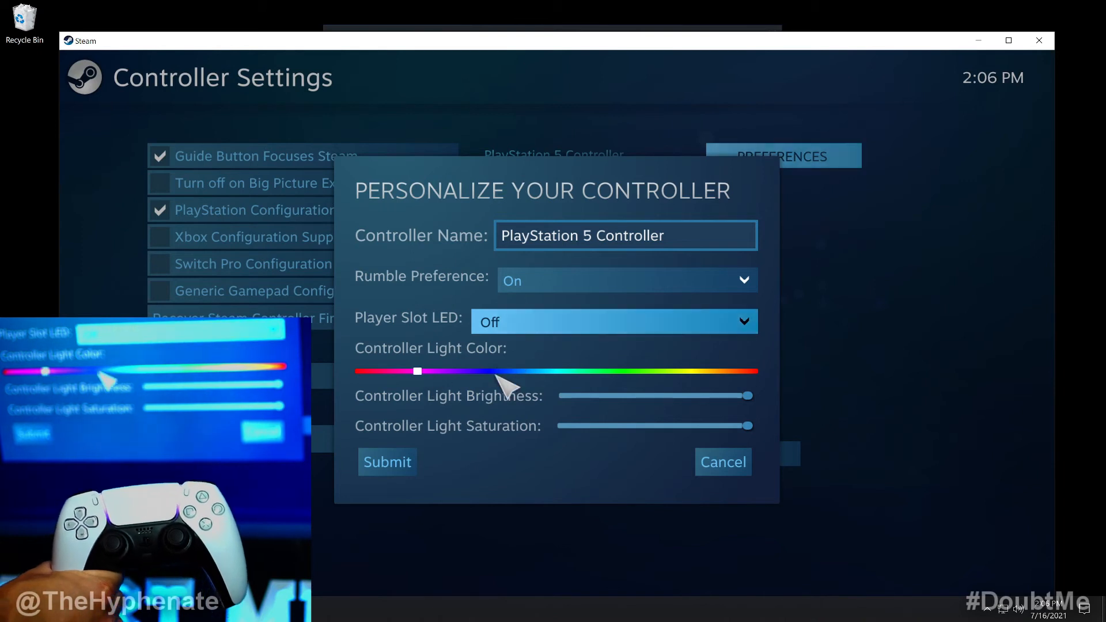
drag(416, 370, 494, 369)
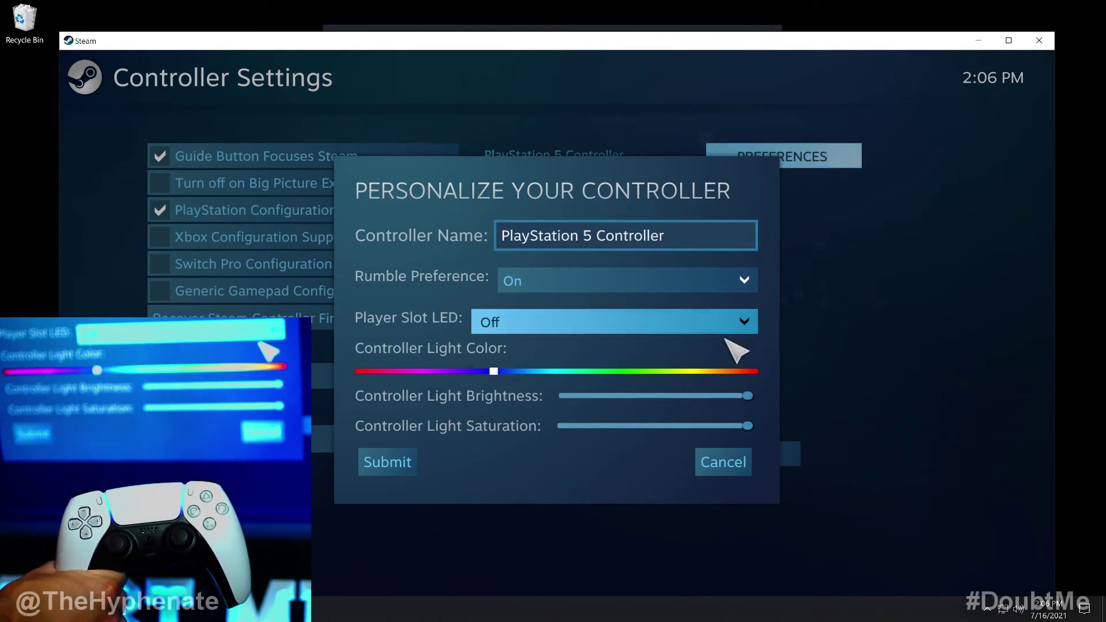
drag(494, 371, 635, 371)
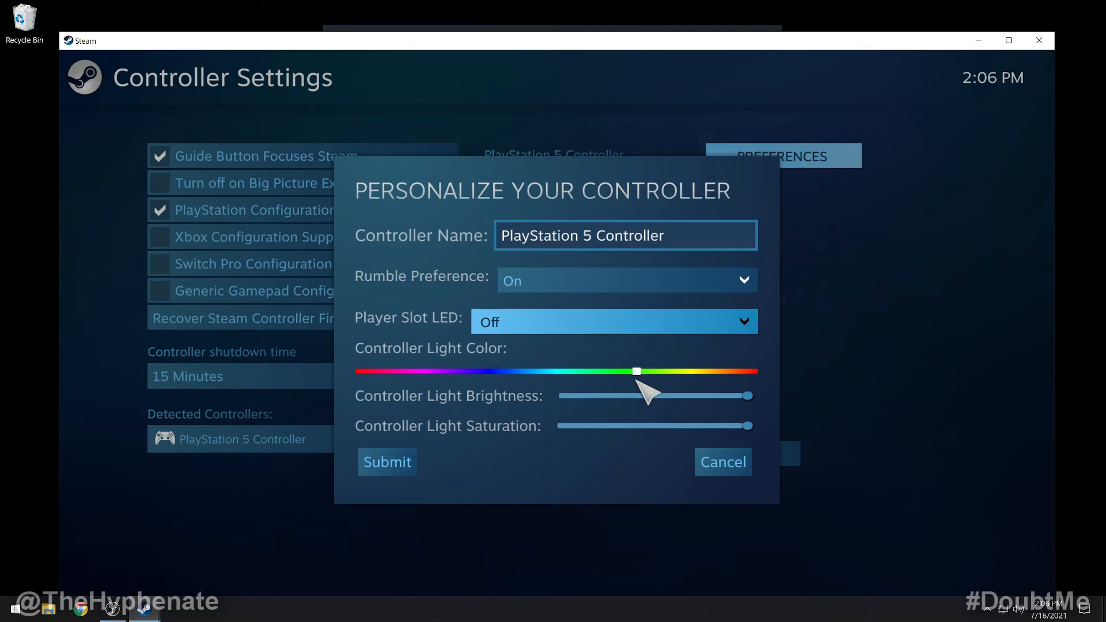
mouse_move(669, 402)
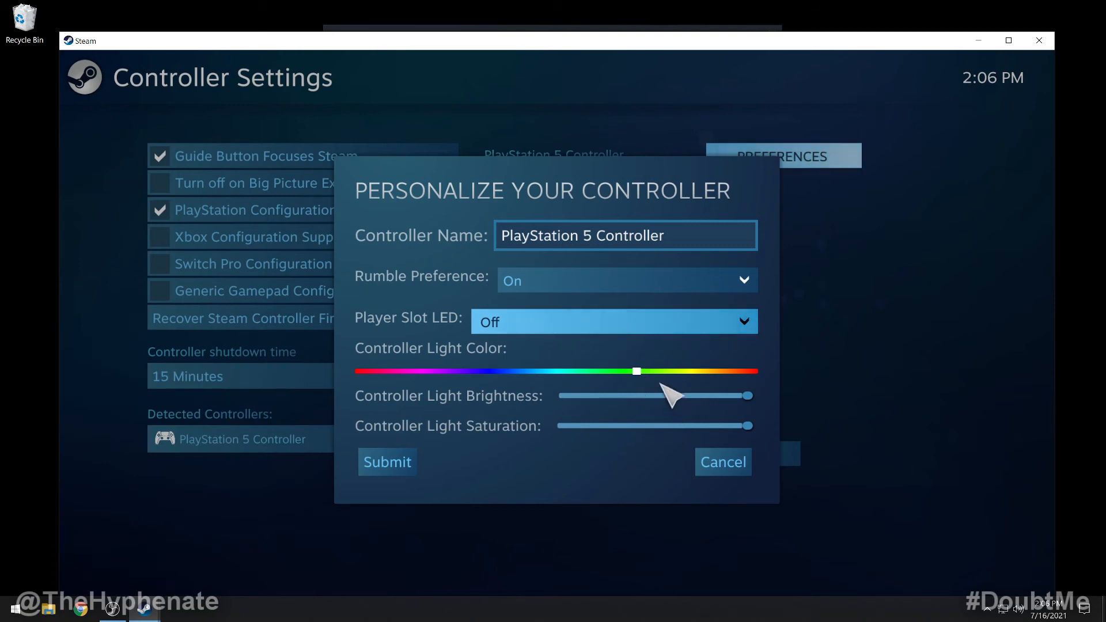
drag(635, 371, 360, 370)
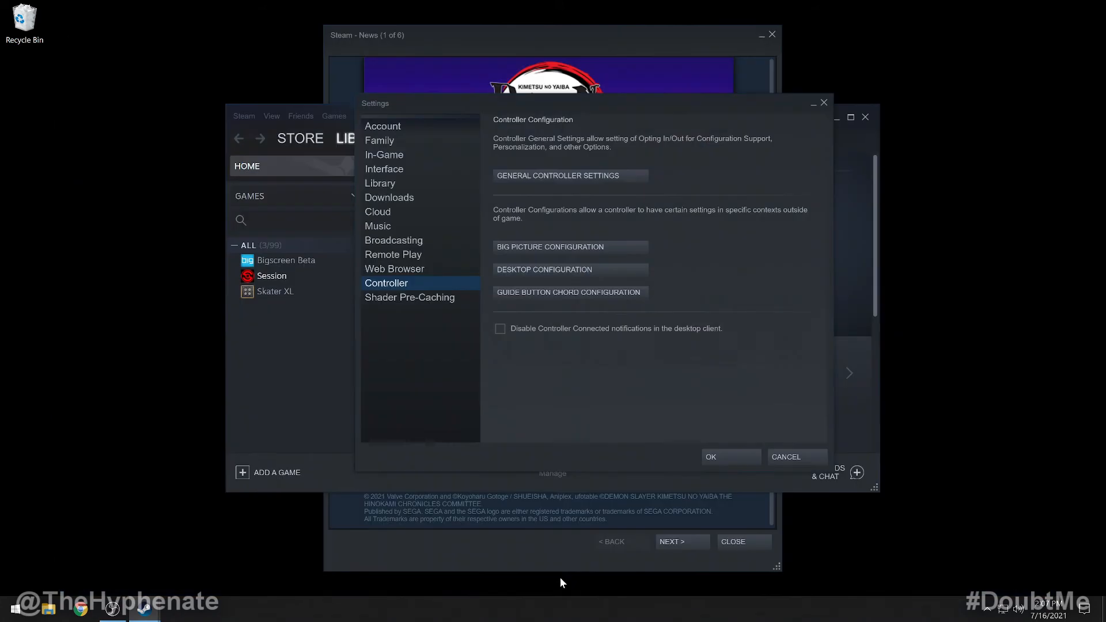
click(785, 456)
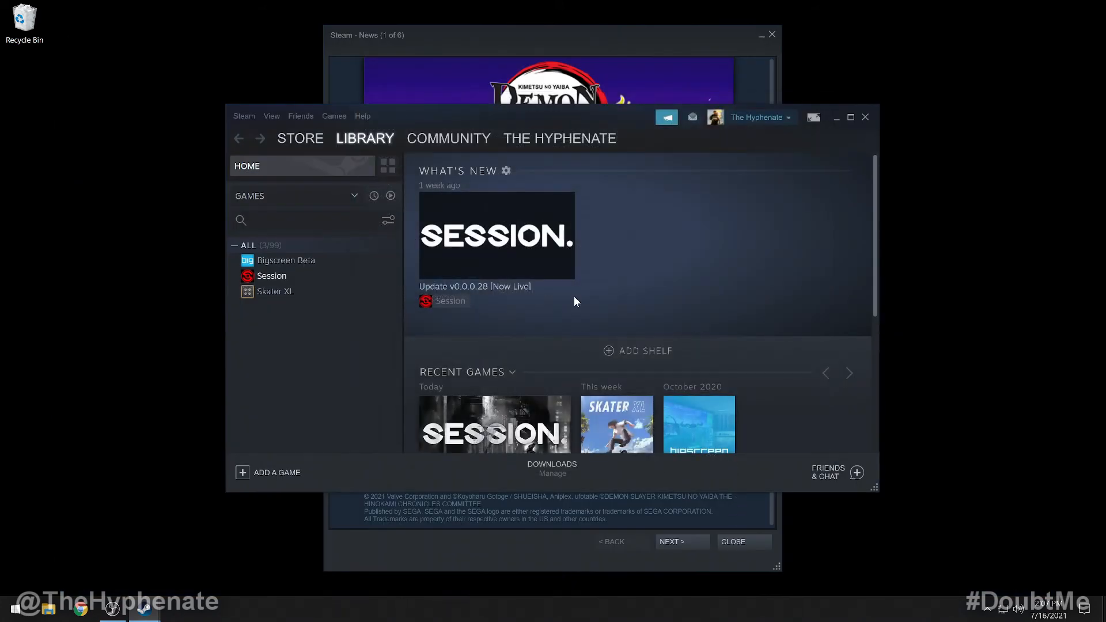